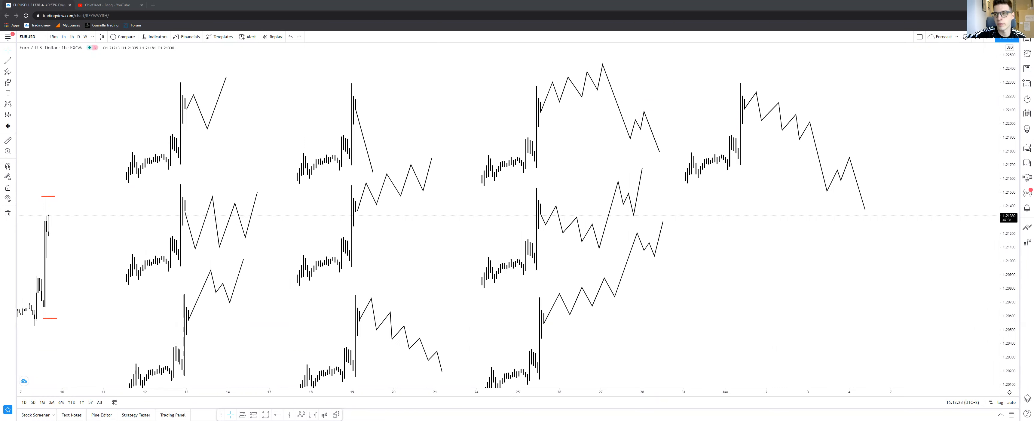
pyautogui.moveTo(331, 273)
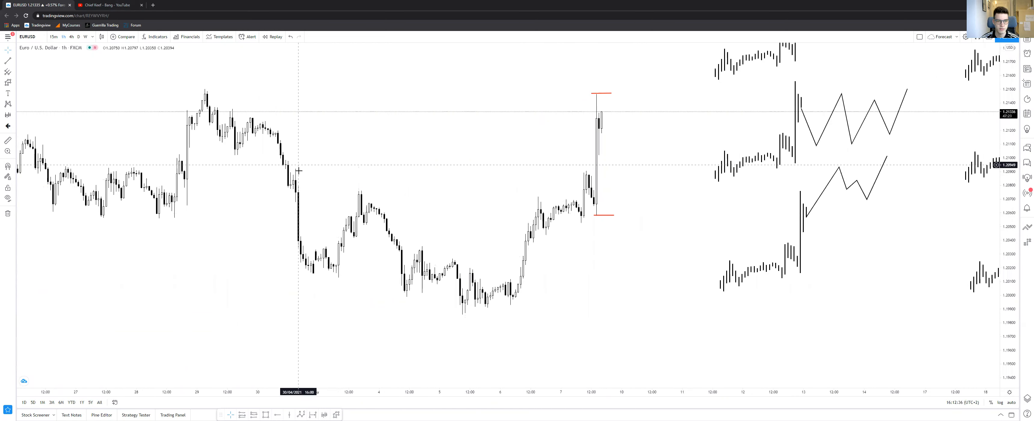
pyautogui.moveTo(305, 274)
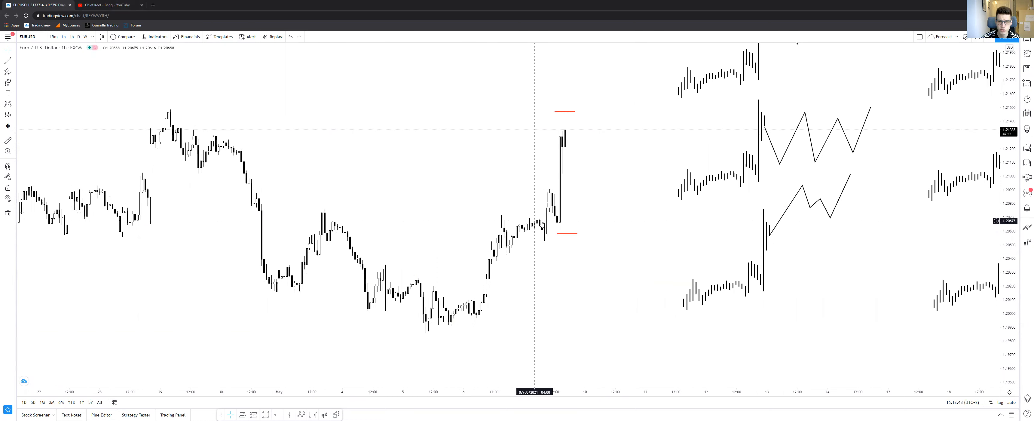
pyautogui.moveTo(516, 238)
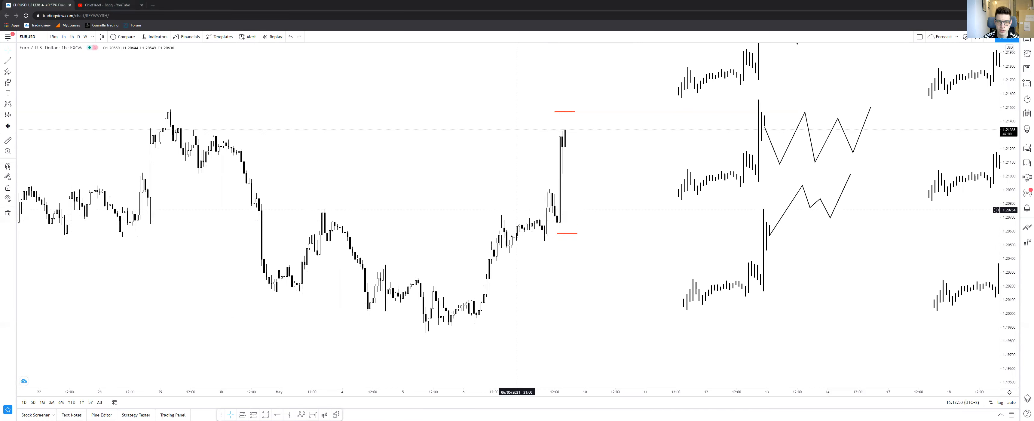
pyautogui.moveTo(553, 186)
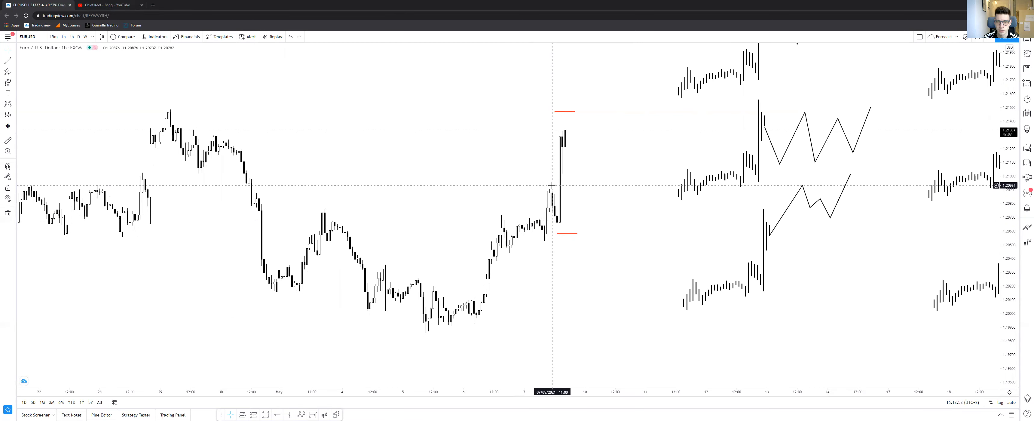
pyautogui.moveTo(565, 123)
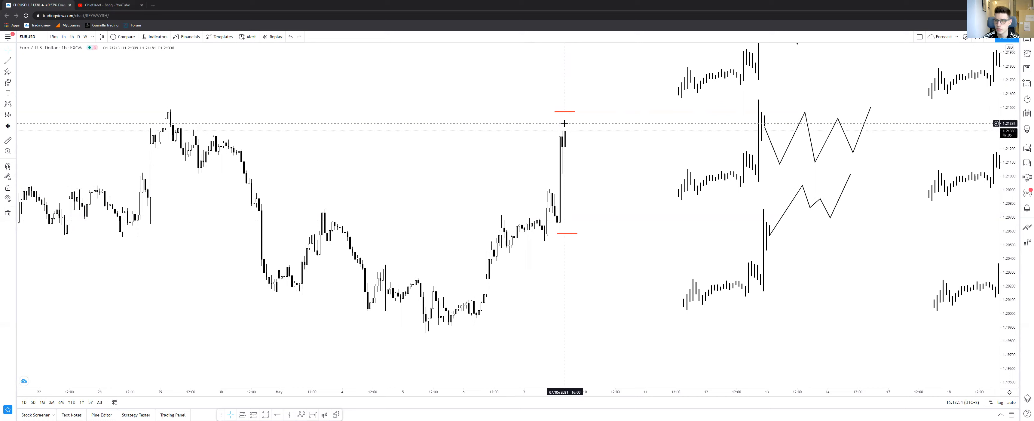
pyautogui.moveTo(574, 124)
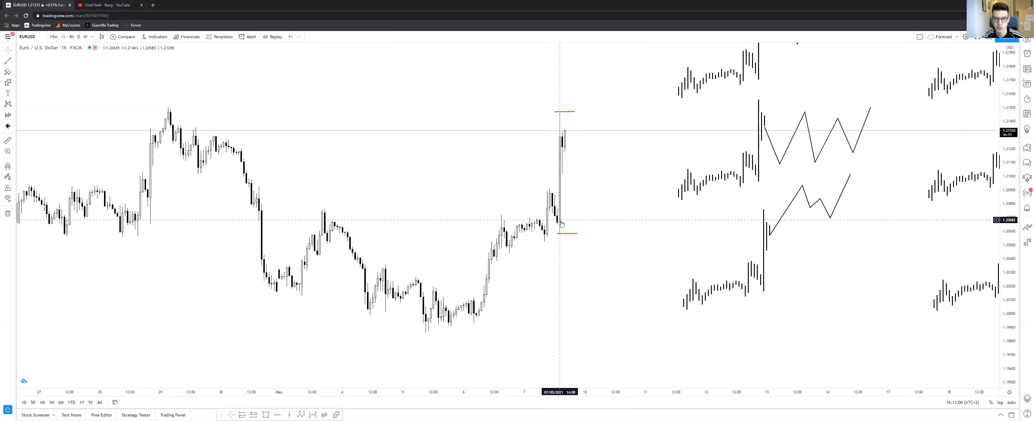
pyautogui.moveTo(572, 165)
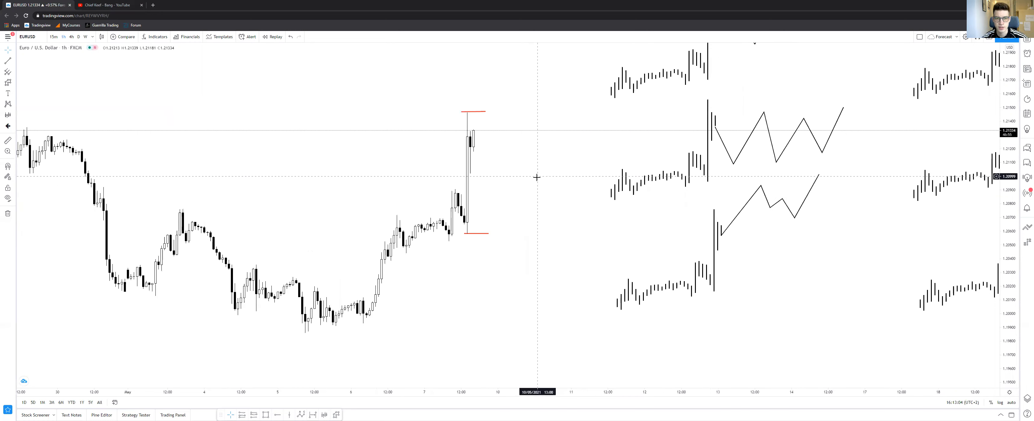
pyautogui.moveTo(496, 145)
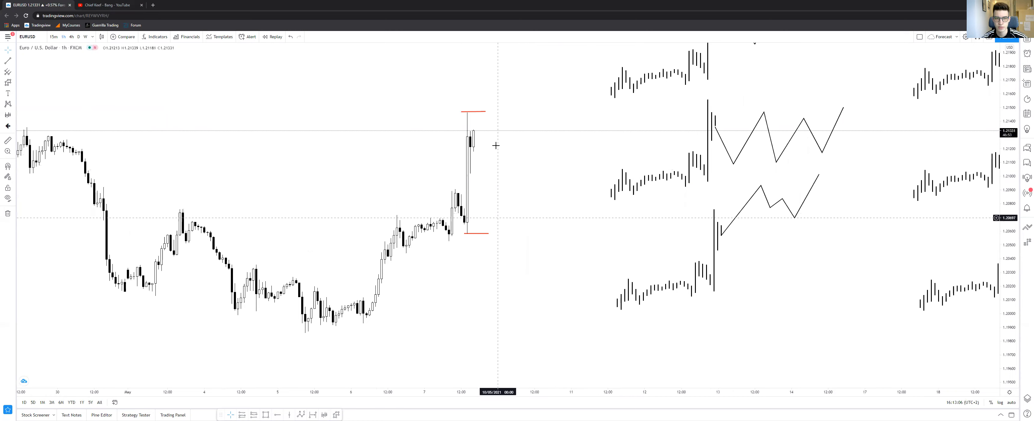
pyautogui.moveTo(444, 206)
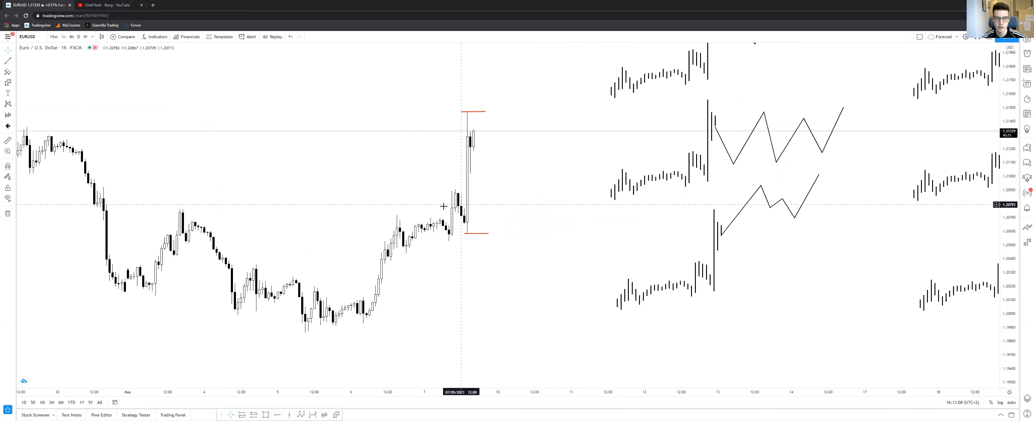
pyautogui.moveTo(477, 199)
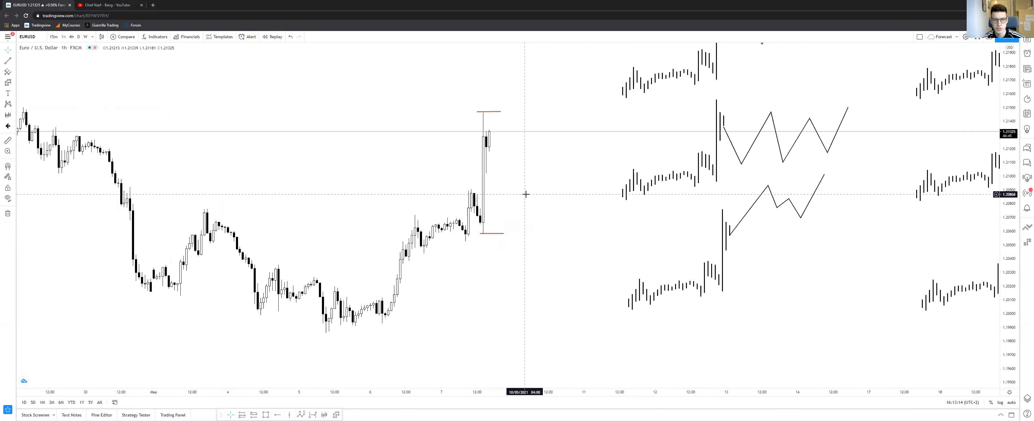
pyautogui.moveTo(516, 207)
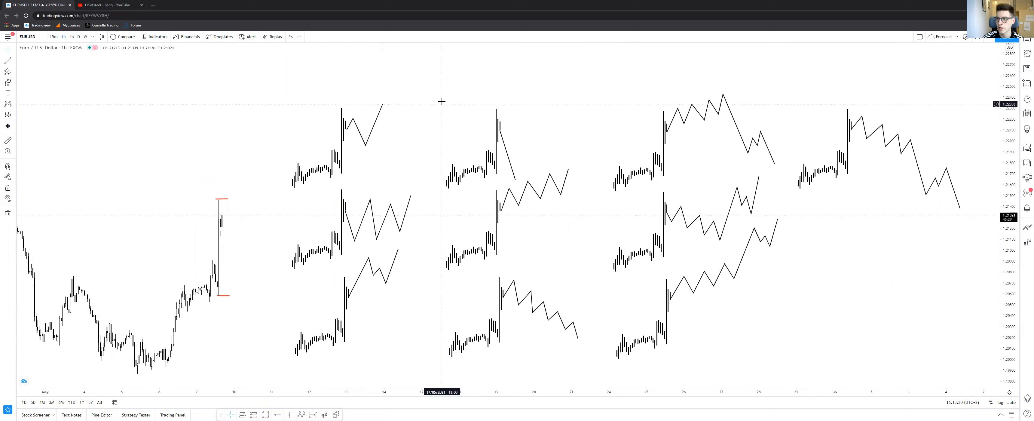
pyautogui.moveTo(360, 143)
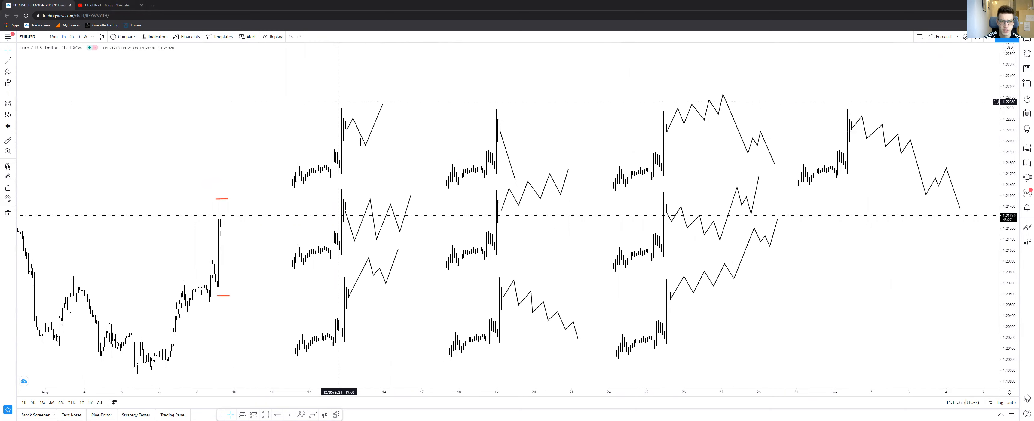
pyautogui.moveTo(347, 225)
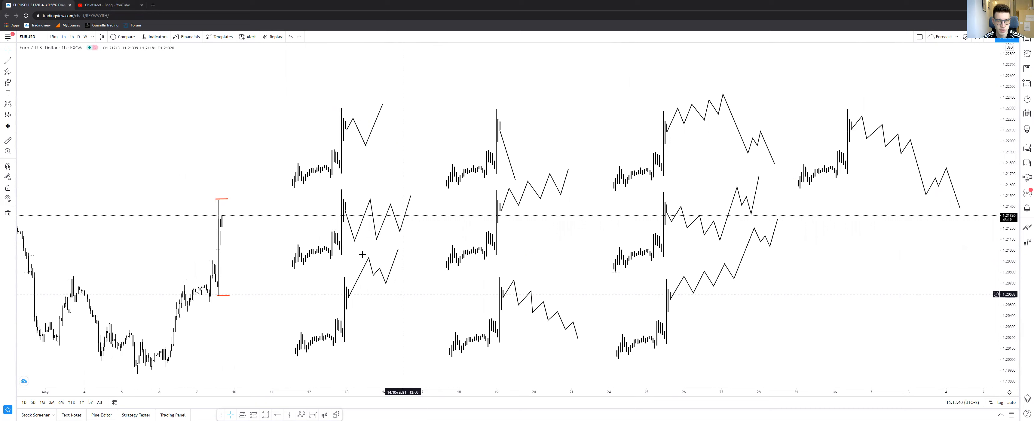
pyautogui.moveTo(499, 131)
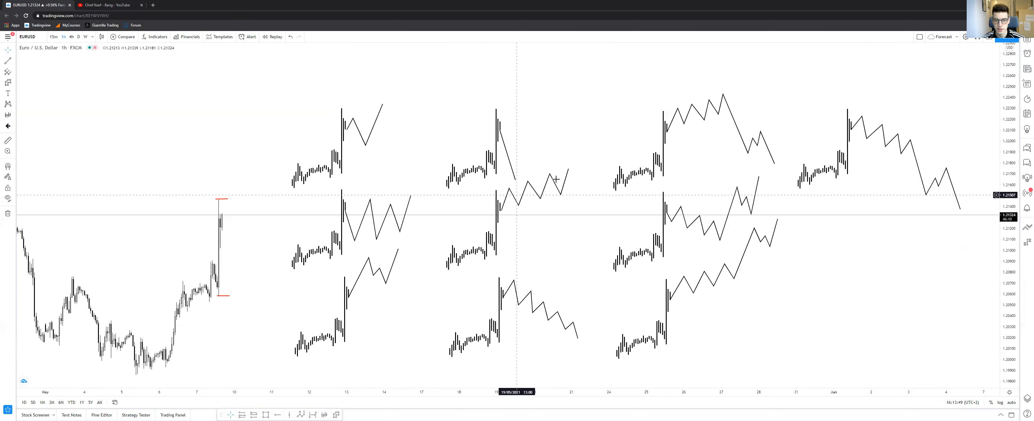
pyautogui.moveTo(541, 254)
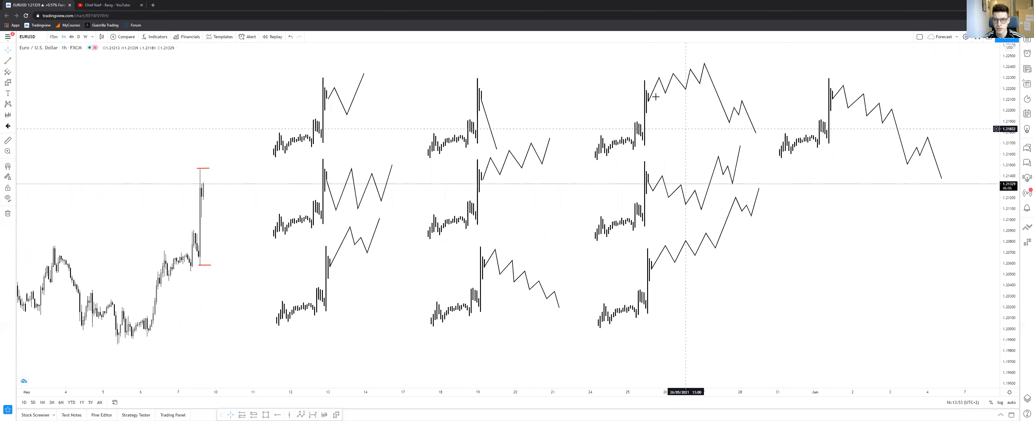
pyautogui.moveTo(749, 101)
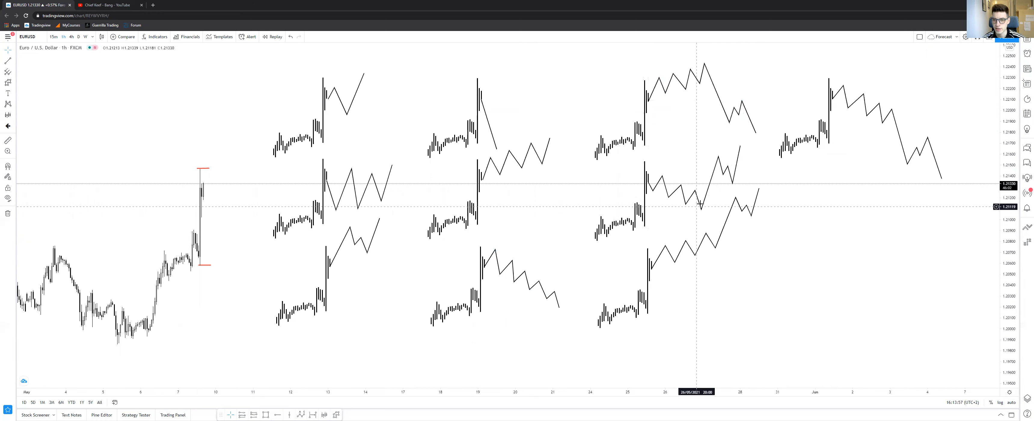
pyautogui.moveTo(732, 163)
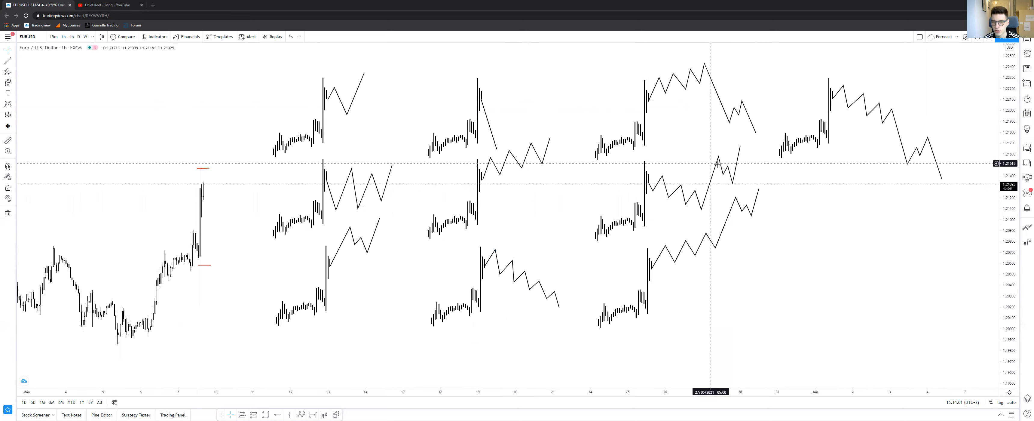
pyautogui.moveTo(713, 169)
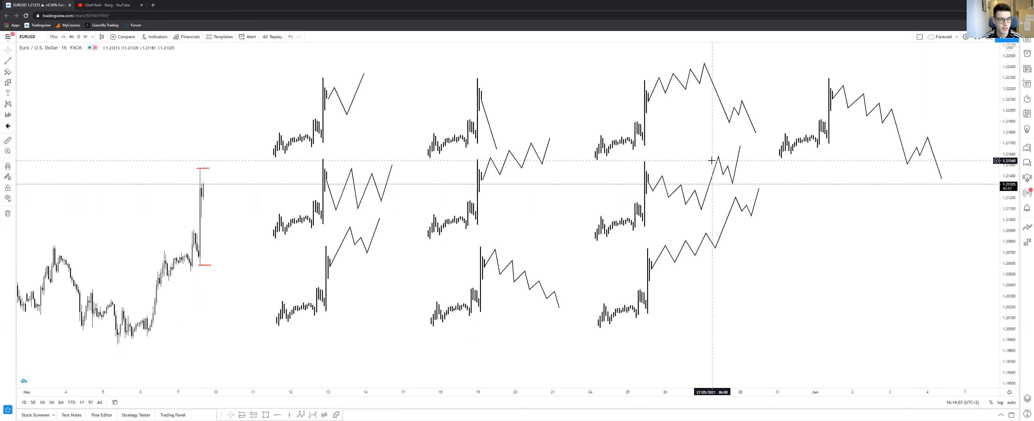
pyautogui.moveTo(659, 139)
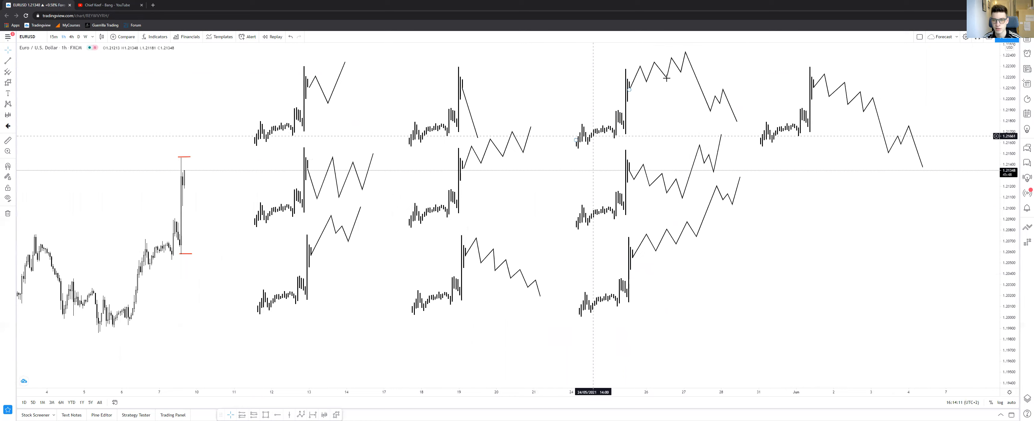
pyautogui.moveTo(640, 250)
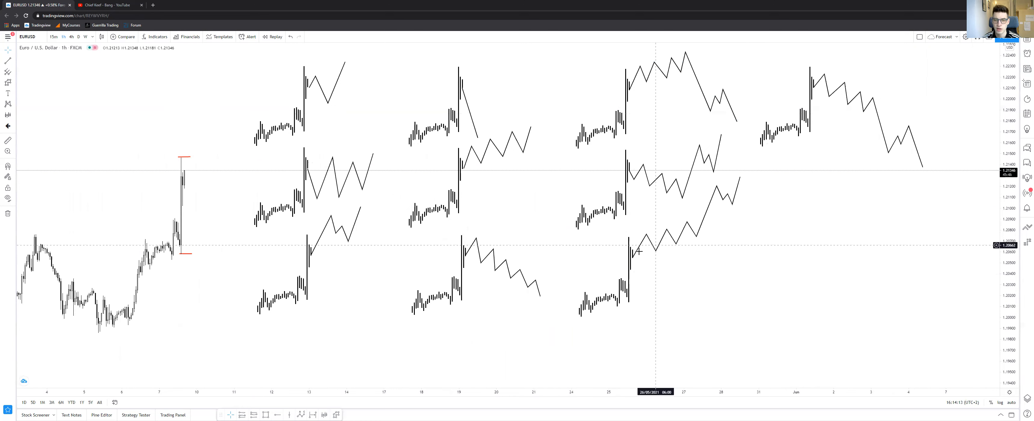
pyautogui.moveTo(721, 187)
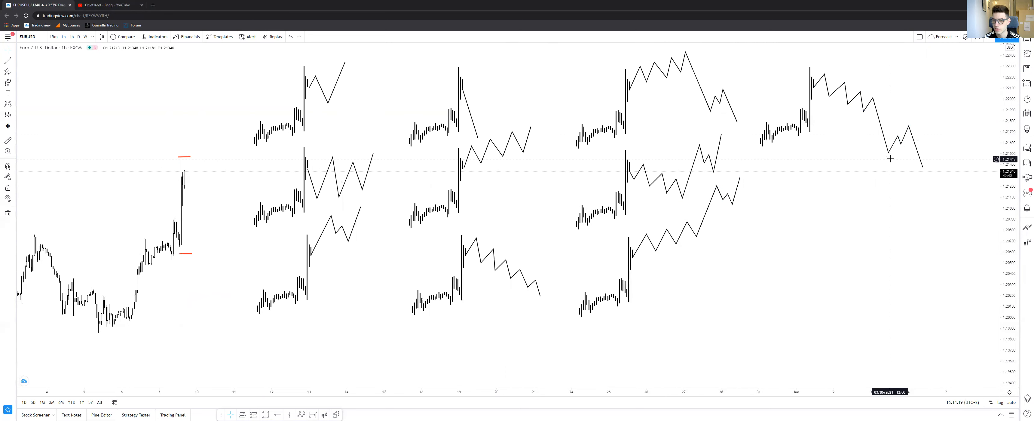
pyautogui.moveTo(849, 181)
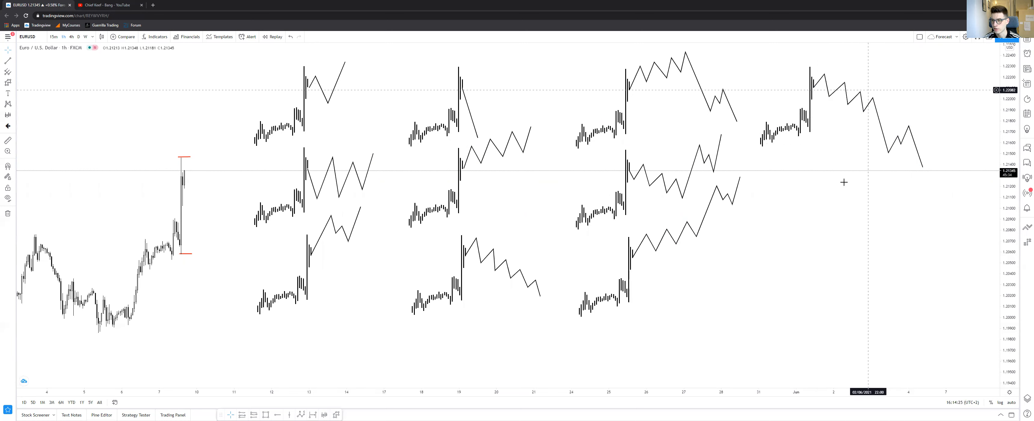
pyautogui.moveTo(819, 248)
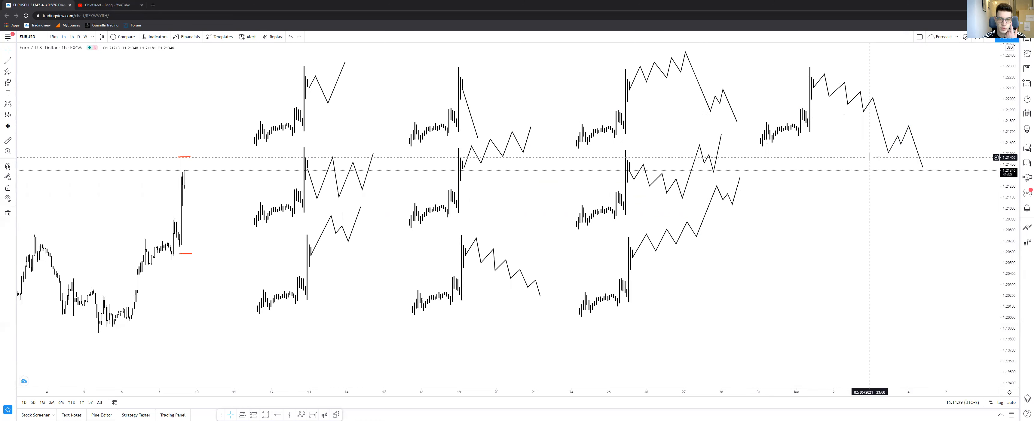
pyautogui.moveTo(271, 281)
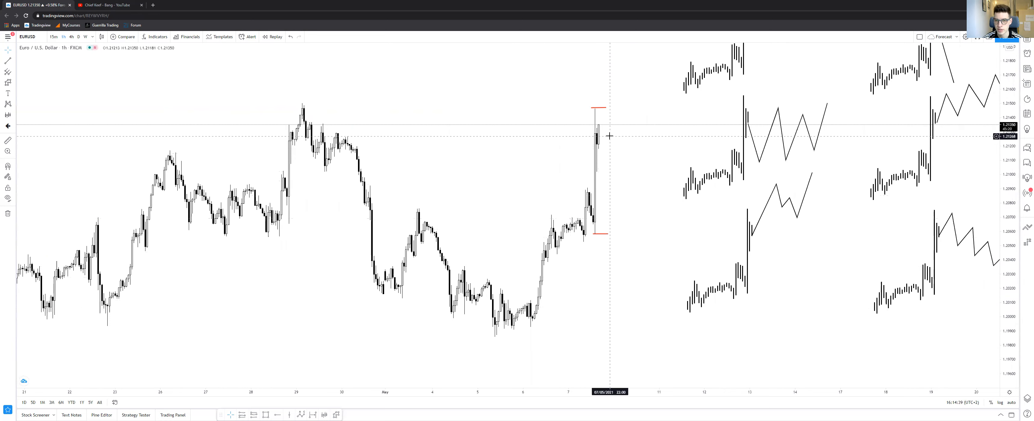
pyautogui.moveTo(610, 144)
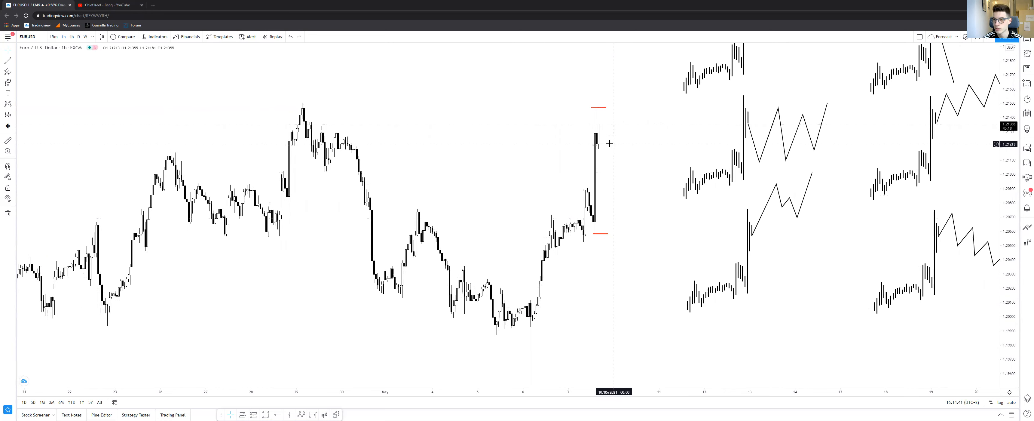
# Pan the EURUSD hourly chart so the spike candles sit beside the forecast sketches
pyautogui.moveTo(608, 143); pyautogui.dragTo(560, 158)
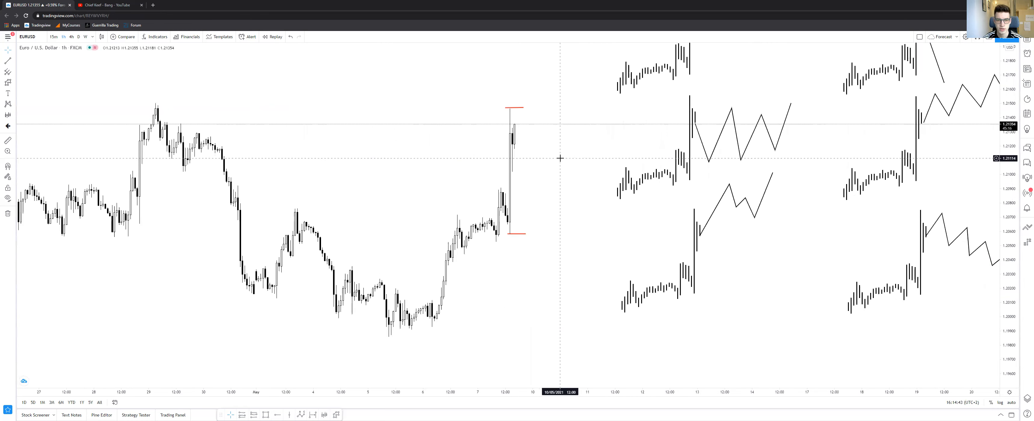